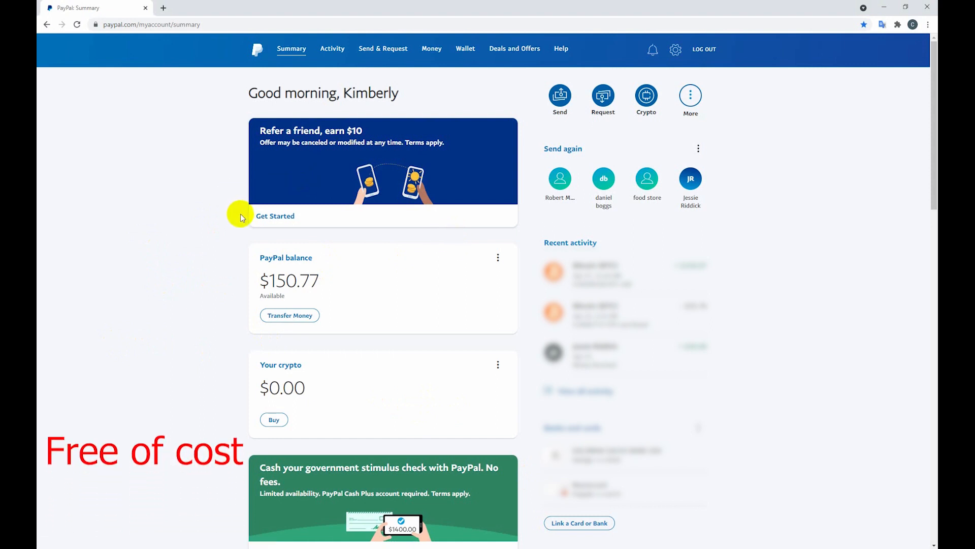
mouse_move(211, 219)
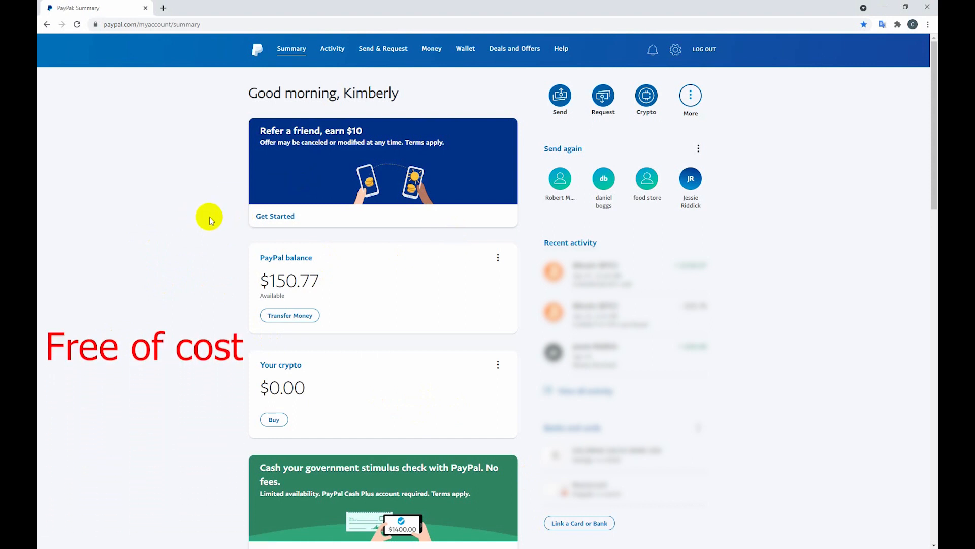
mouse_move(350, 99)
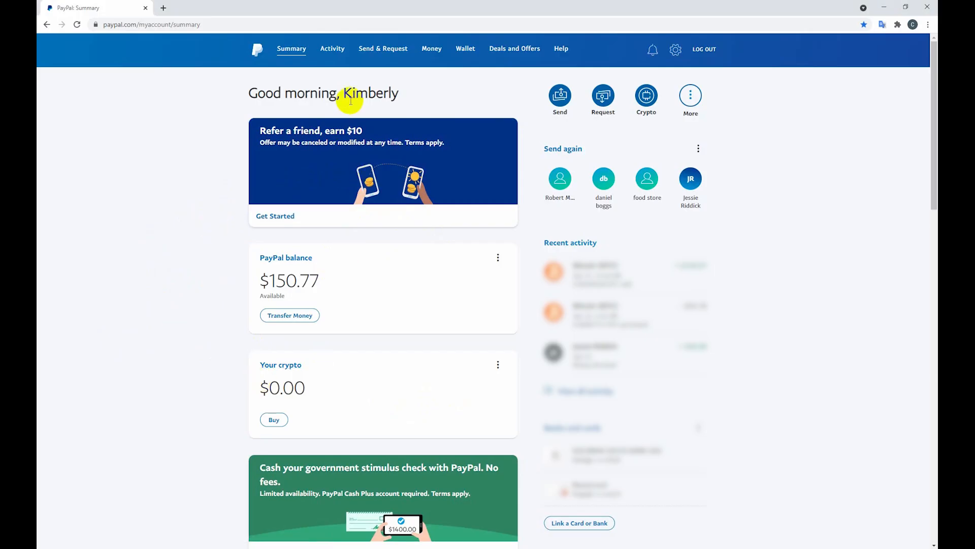
mouse_move(357, 345)
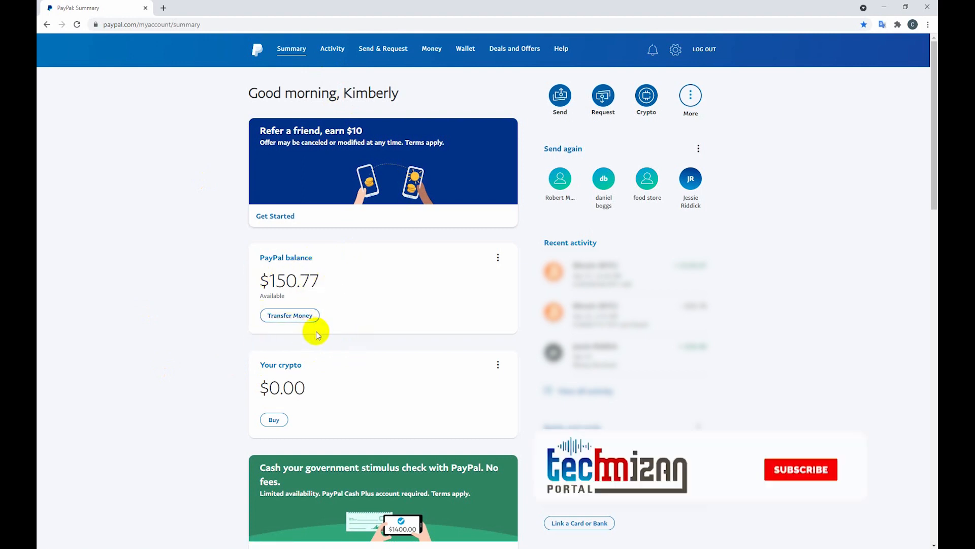
mouse_move(233, 264)
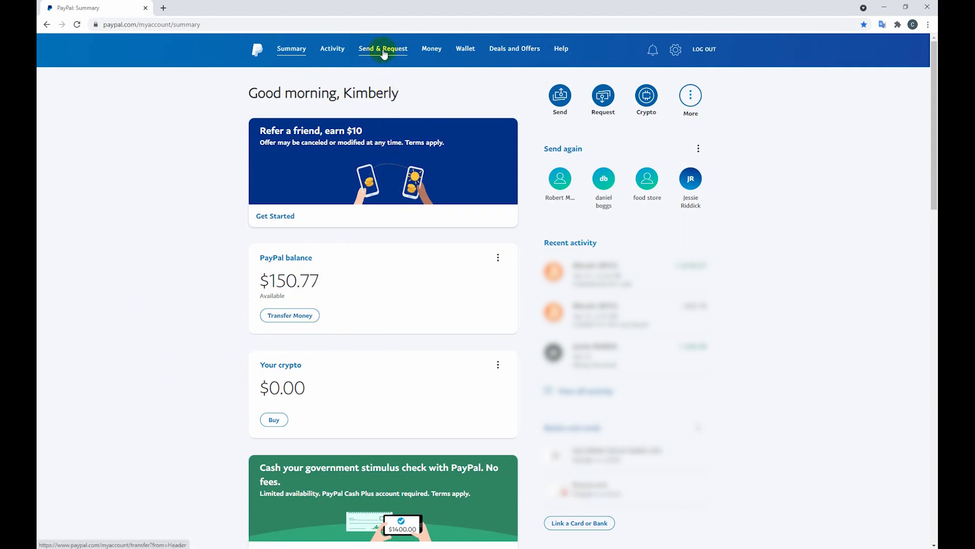
Step: Enter the recipient's email on PayPal's Send money page
left_click(383, 49)
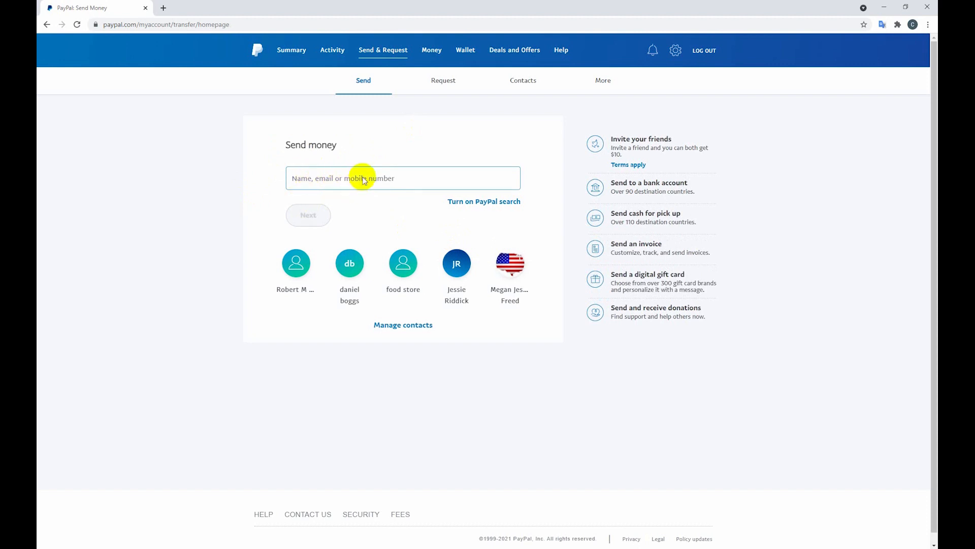
mouse_move(419, 179)
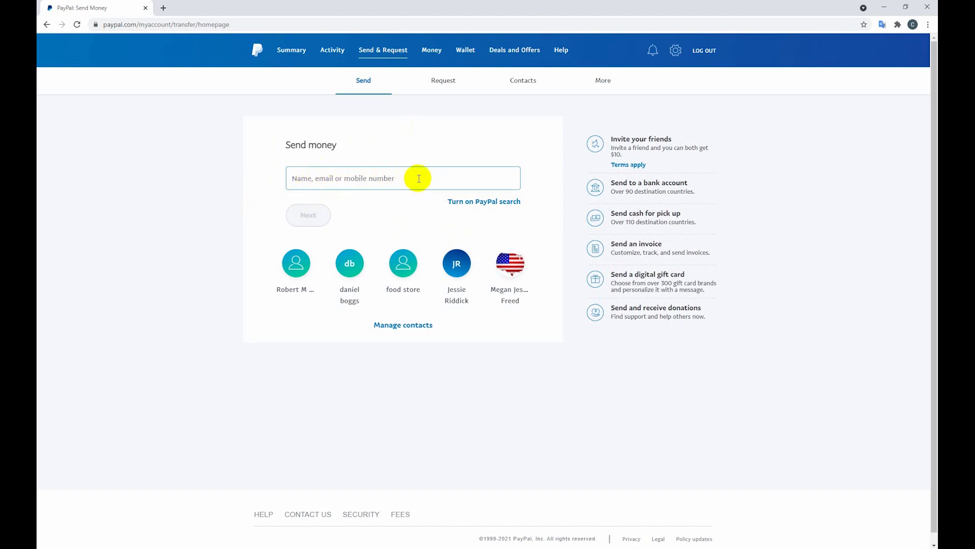
mouse_move(359, 205)
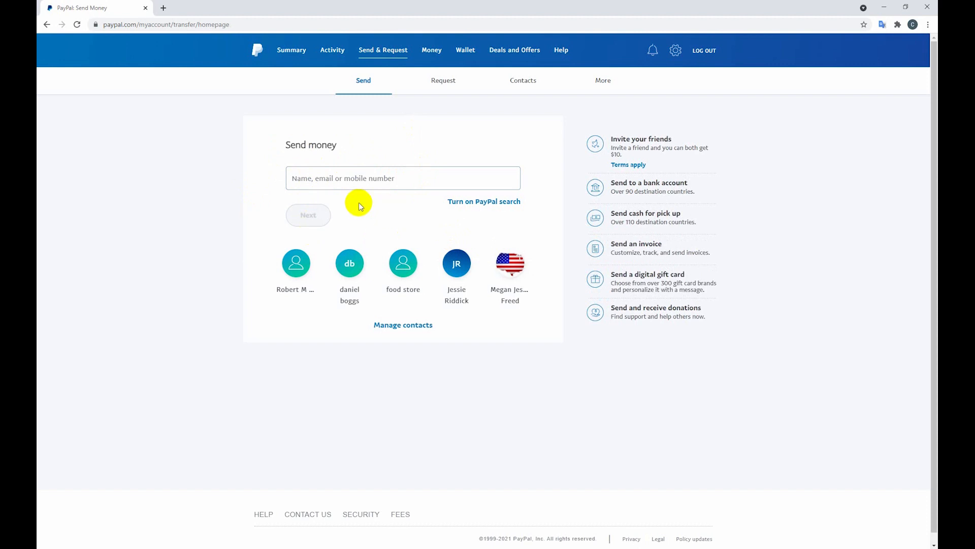
type("find")
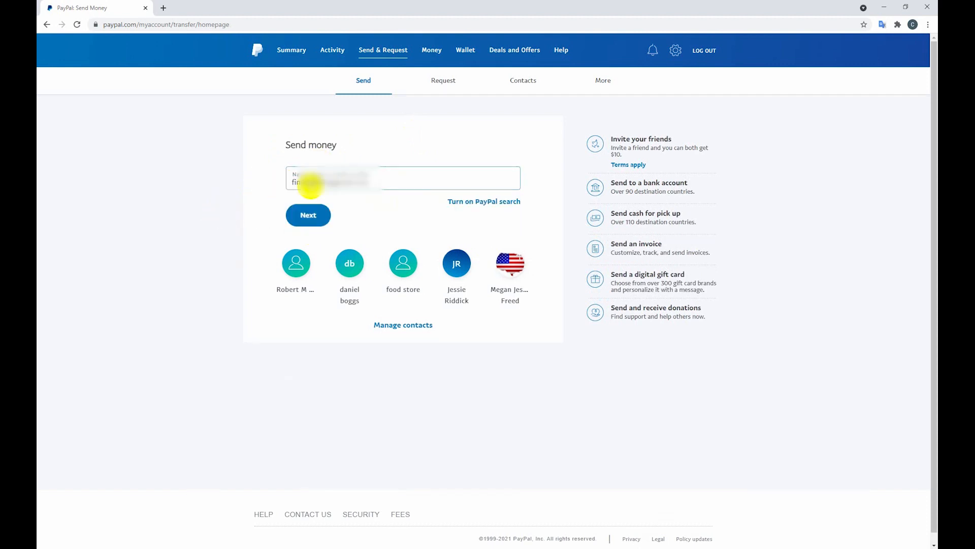
mouse_move(307, 215)
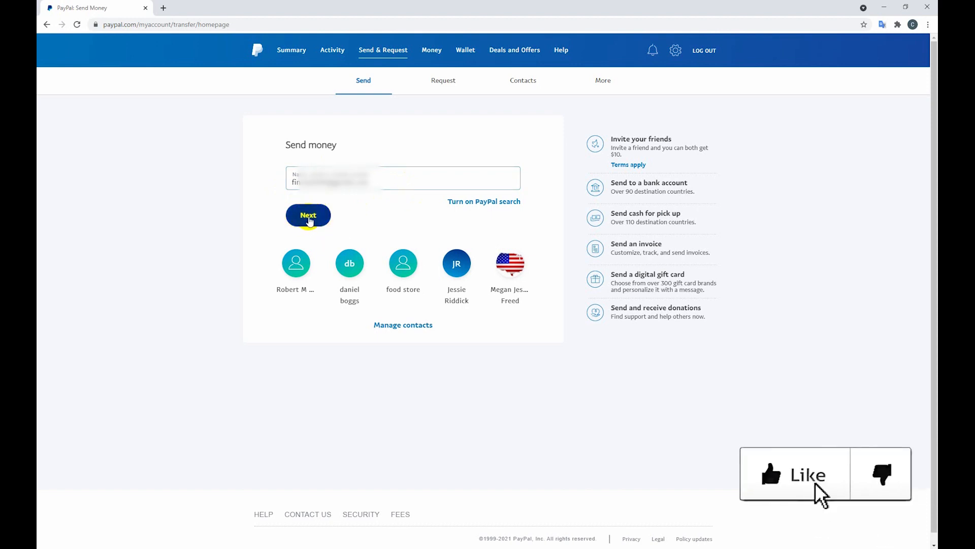
Step: Set the amount to $150.00 in USD with the note Refund
left_click(308, 215)
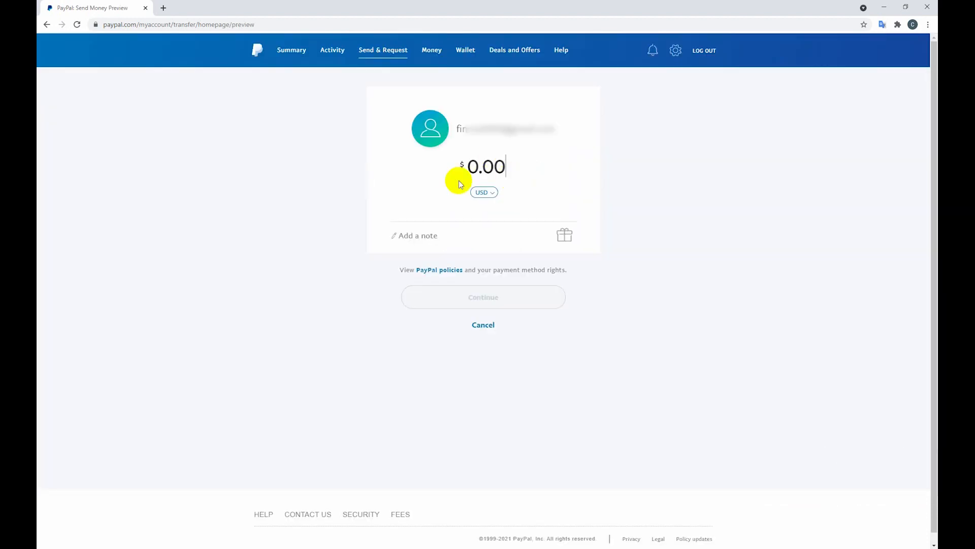
mouse_move(504, 187)
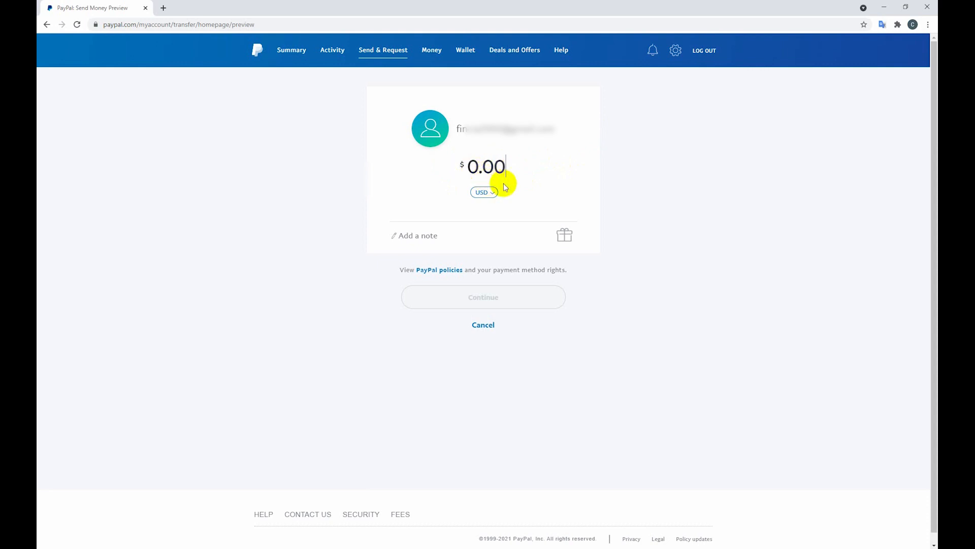
mouse_move(637, 181)
type("150")
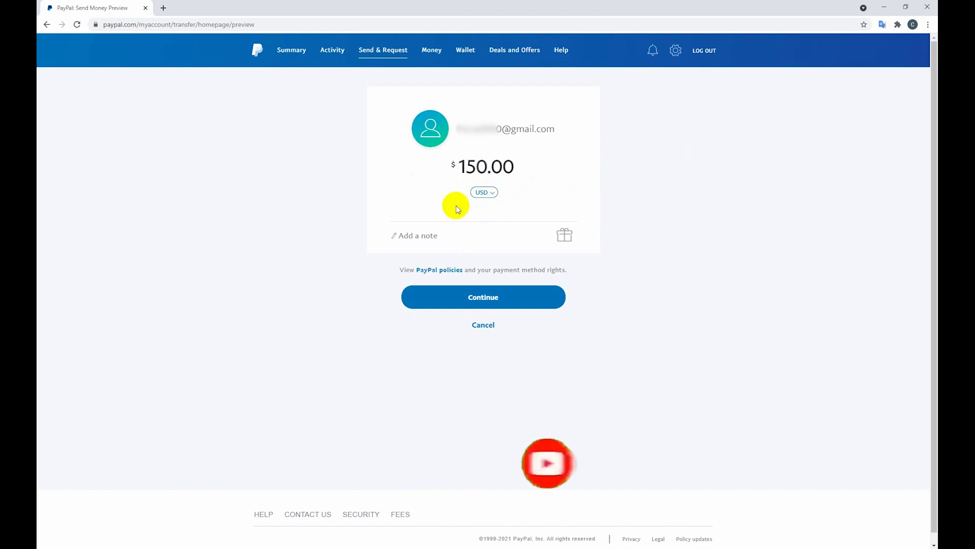
mouse_move(492, 194)
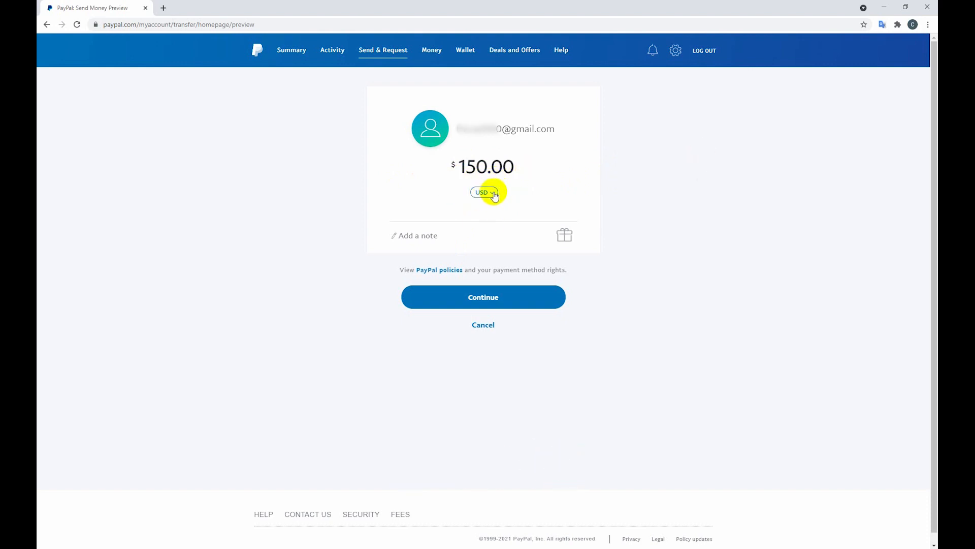
left_click(483, 192)
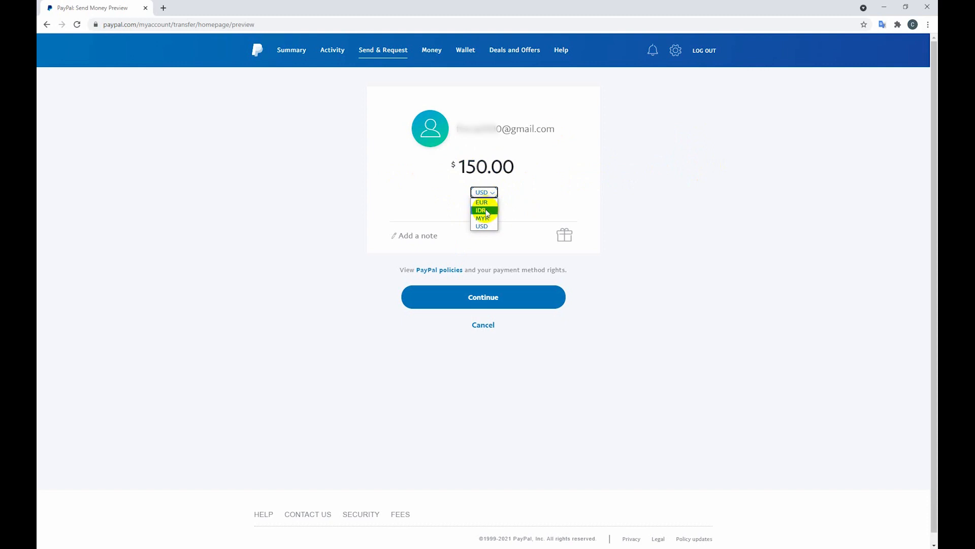
left_click(483, 226)
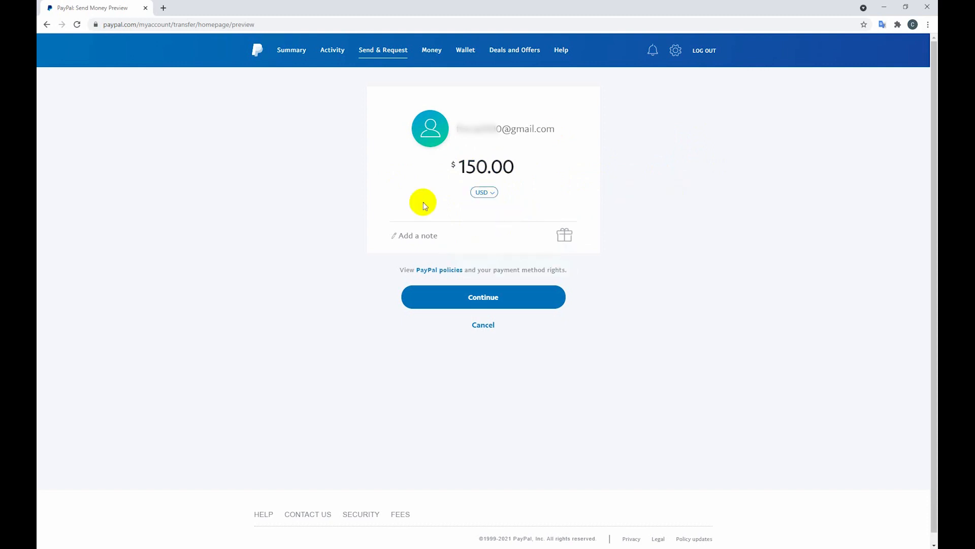
mouse_move(445, 237)
type("Refund")
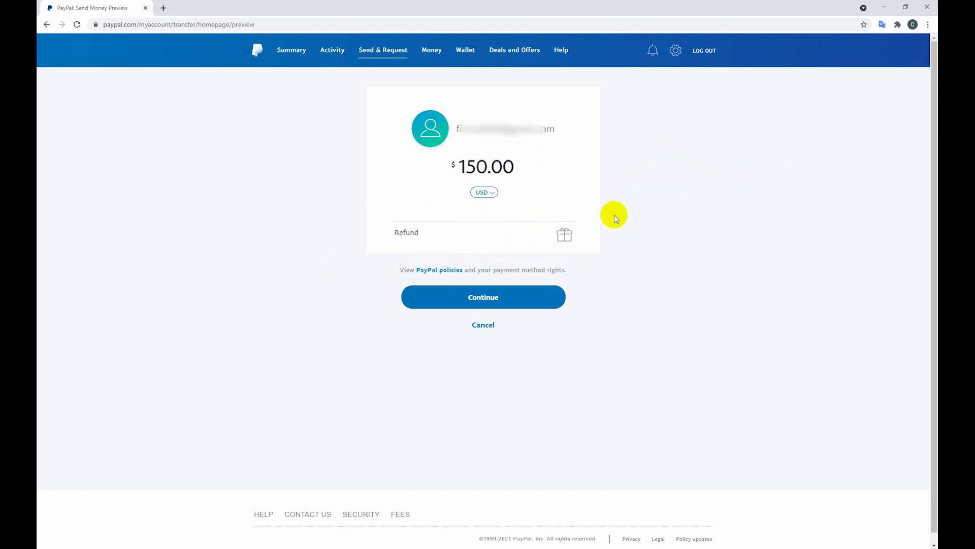
mouse_move(483, 297)
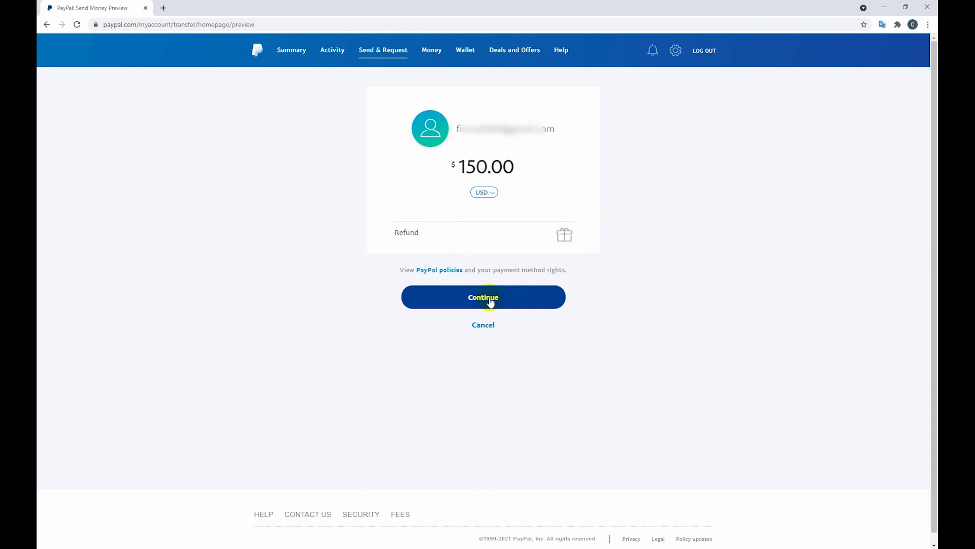
Step: Continue with the $150.00 details and mark the payment as sending to a friend
left_click(483, 297)
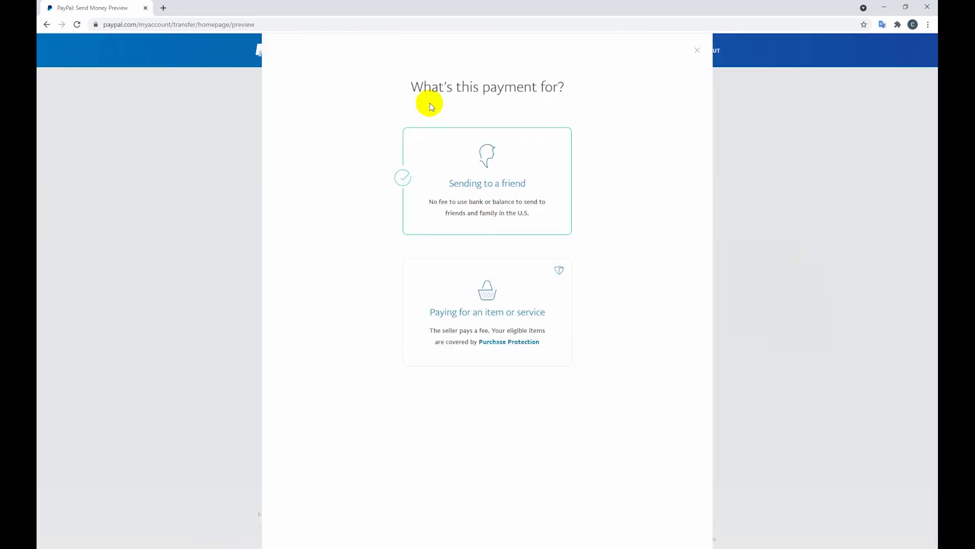
mouse_move(613, 131)
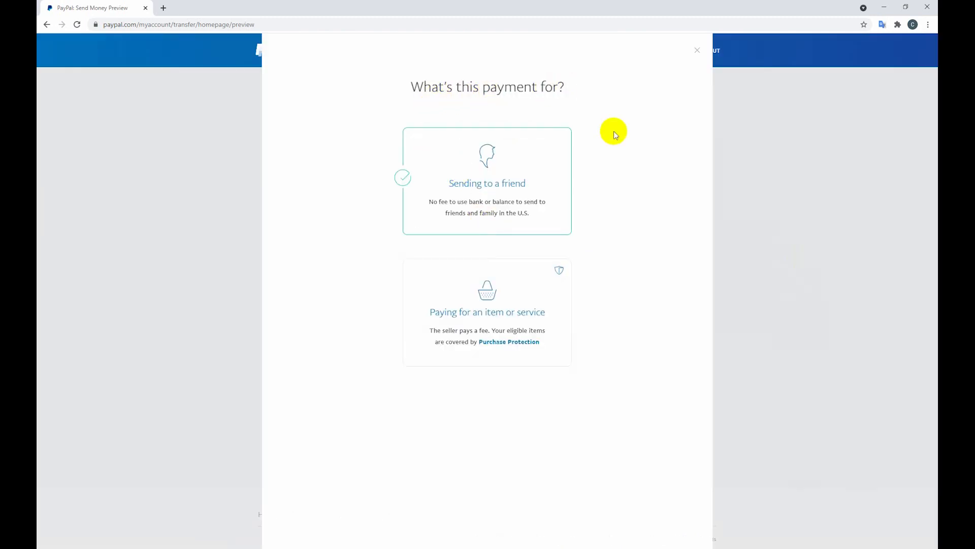
mouse_move(471, 194)
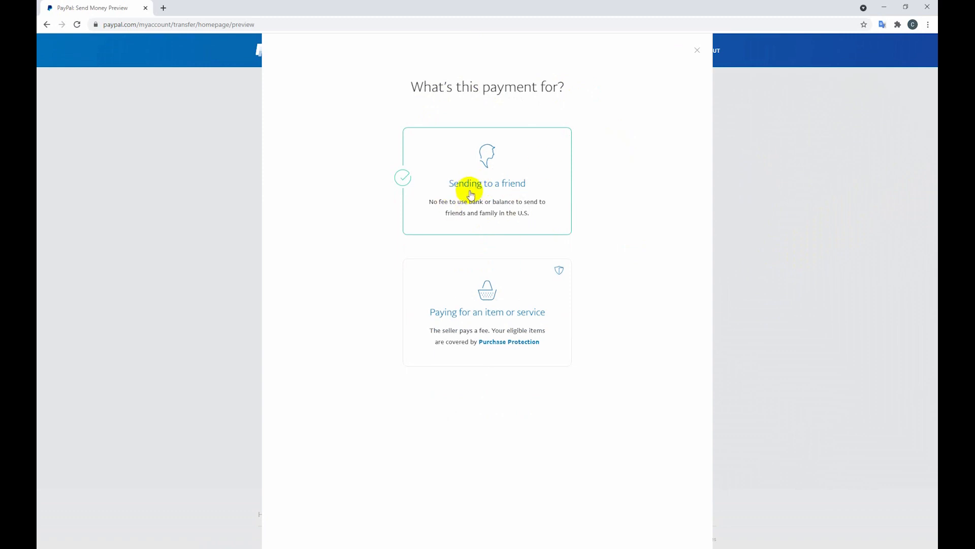
mouse_move(507, 215)
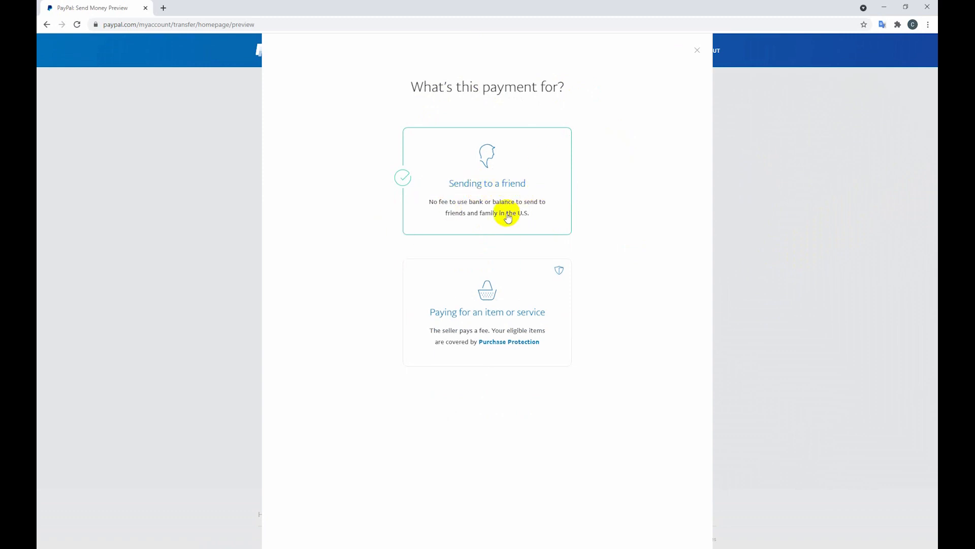
mouse_move(511, 242)
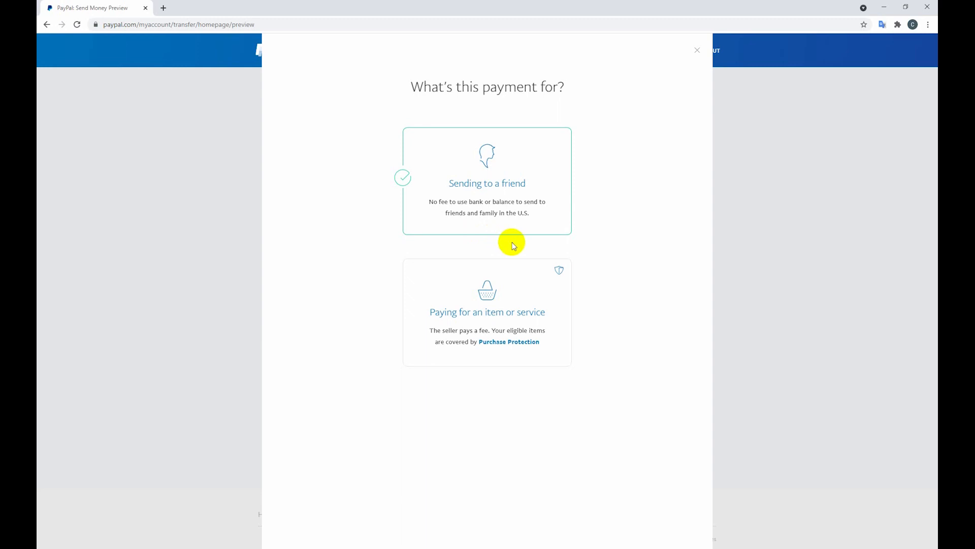
mouse_move(504, 220)
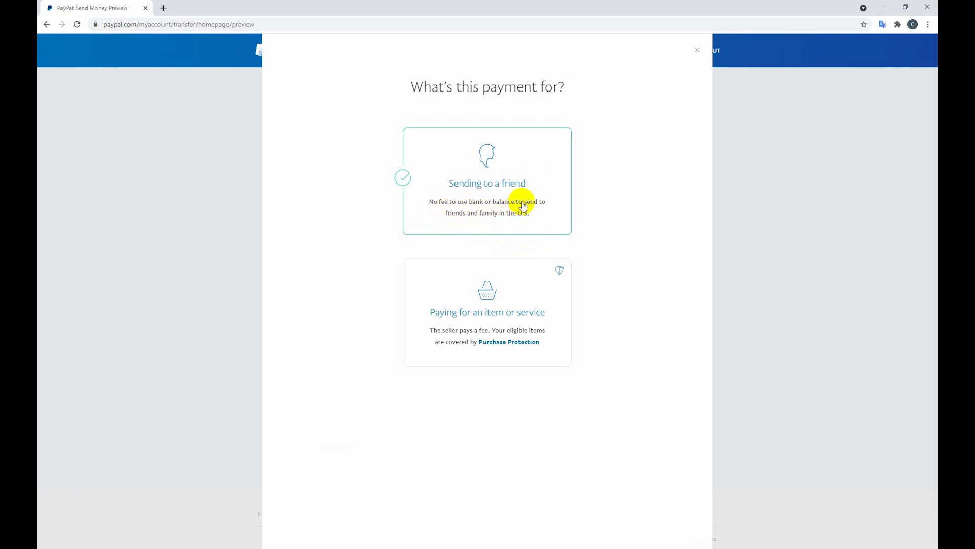
mouse_move(543, 220)
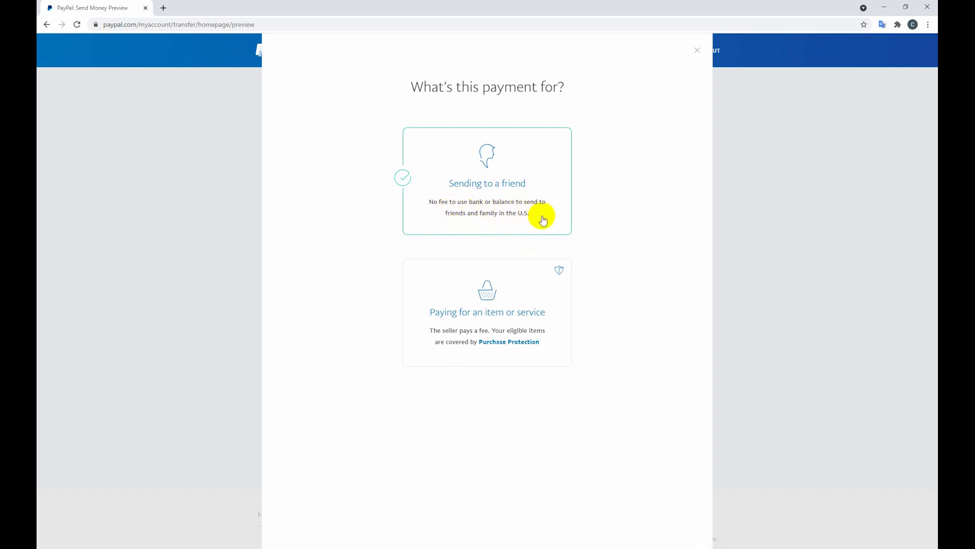
mouse_move(536, 196)
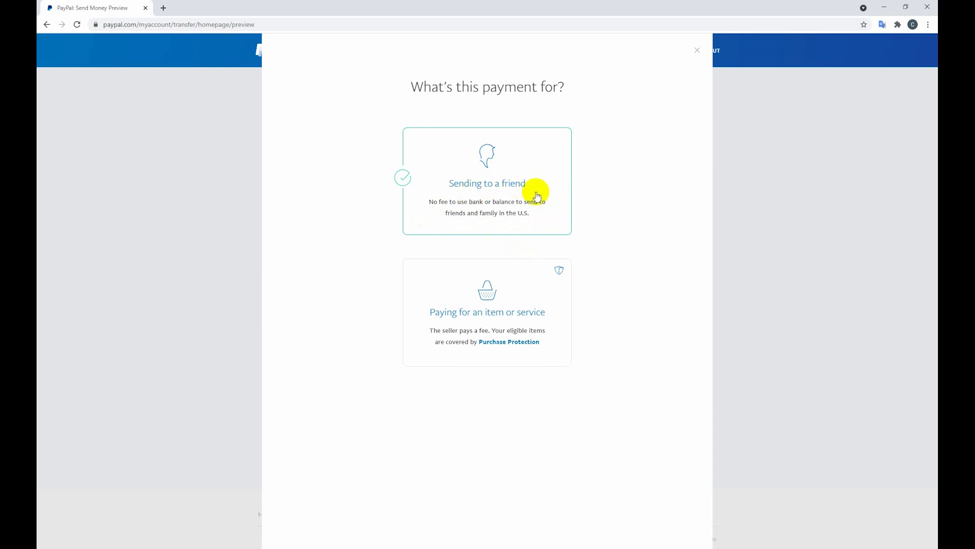
mouse_move(432, 207)
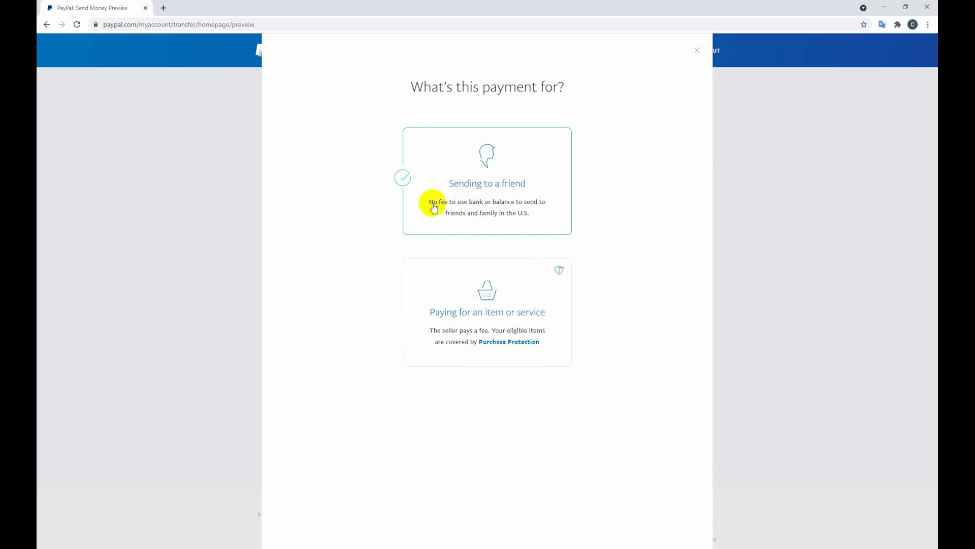
mouse_move(481, 209)
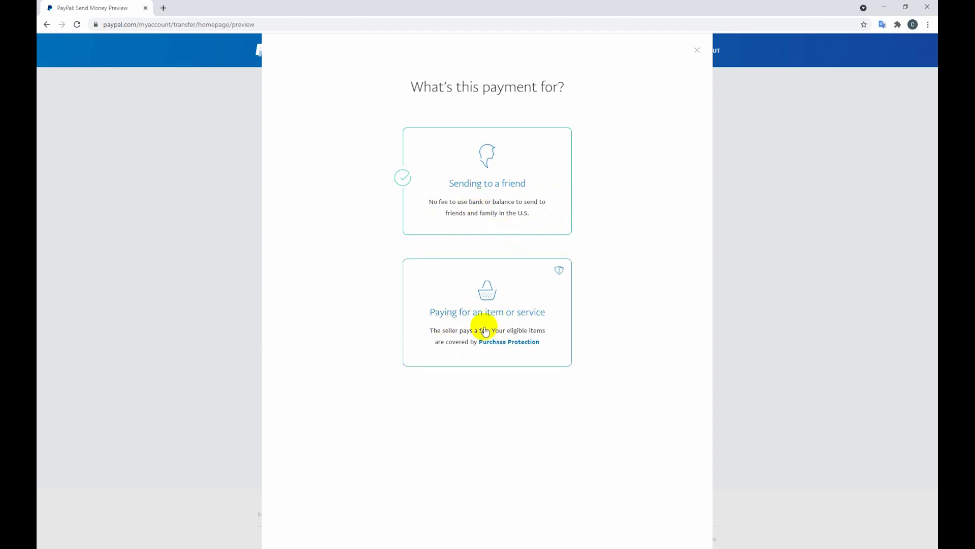
mouse_move(447, 341)
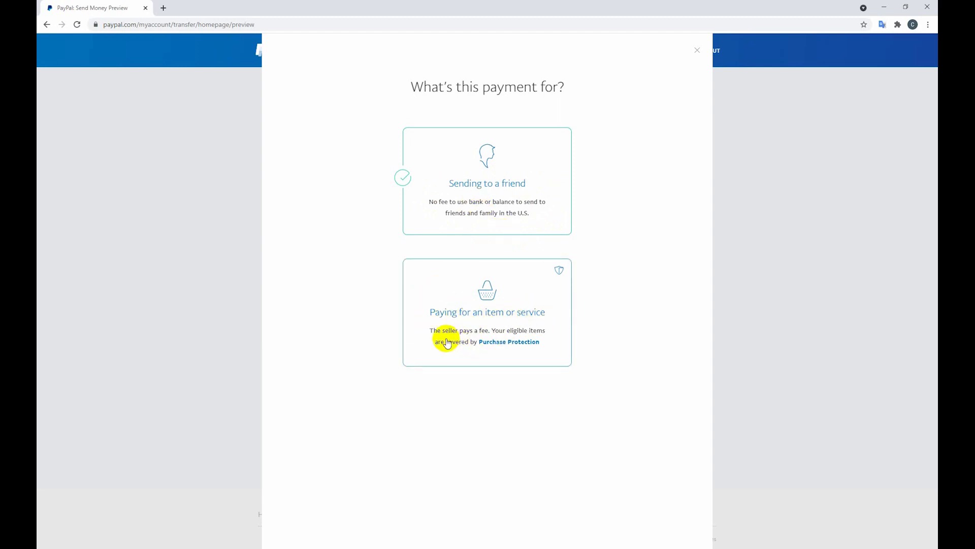
mouse_move(491, 187)
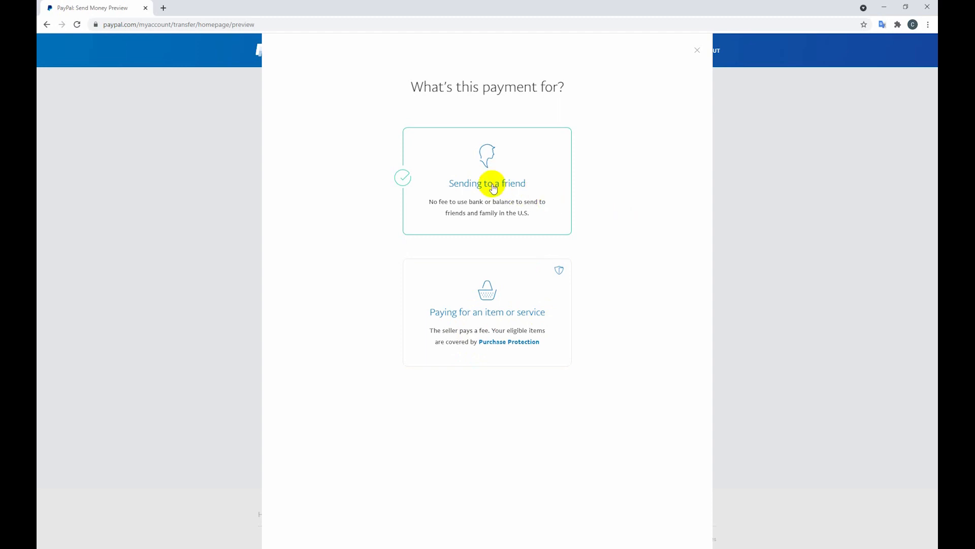
left_click(487, 183)
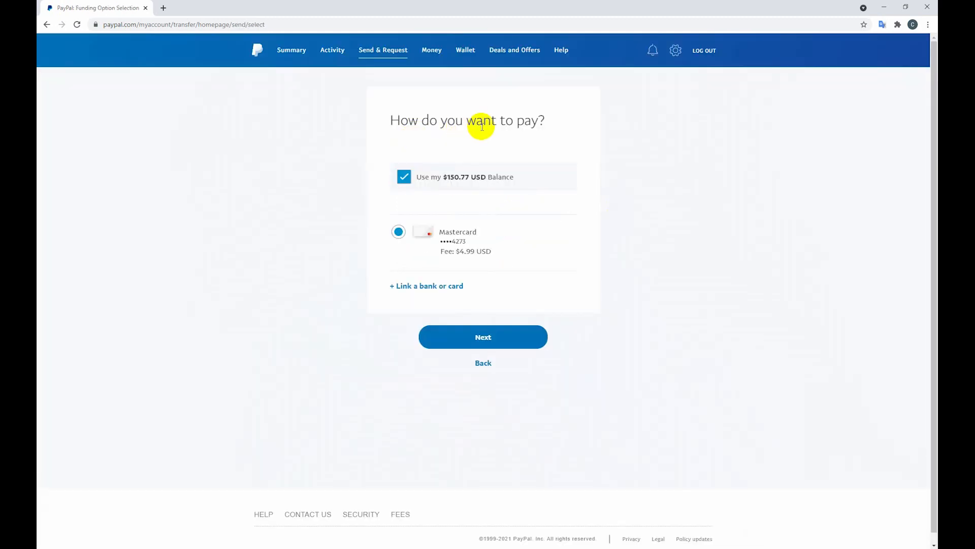
mouse_move(458, 187)
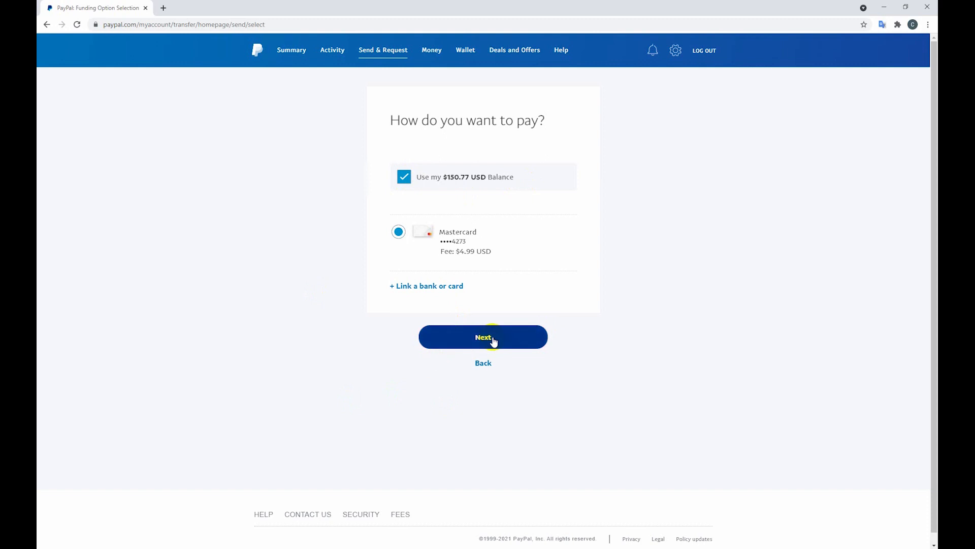
Step: Fund the payment from the $150.77 USD balance and continue to the $154.99 review
left_click(484, 336)
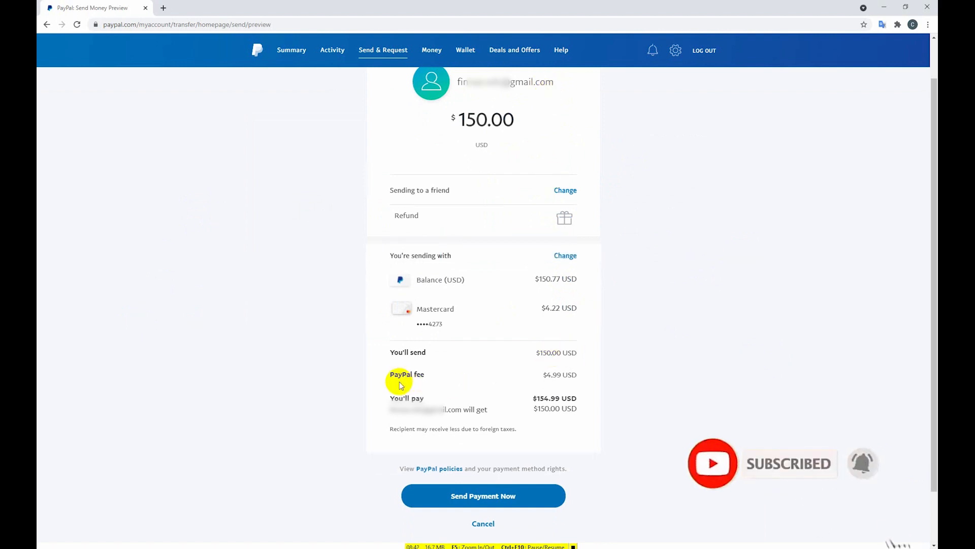
mouse_move(553, 375)
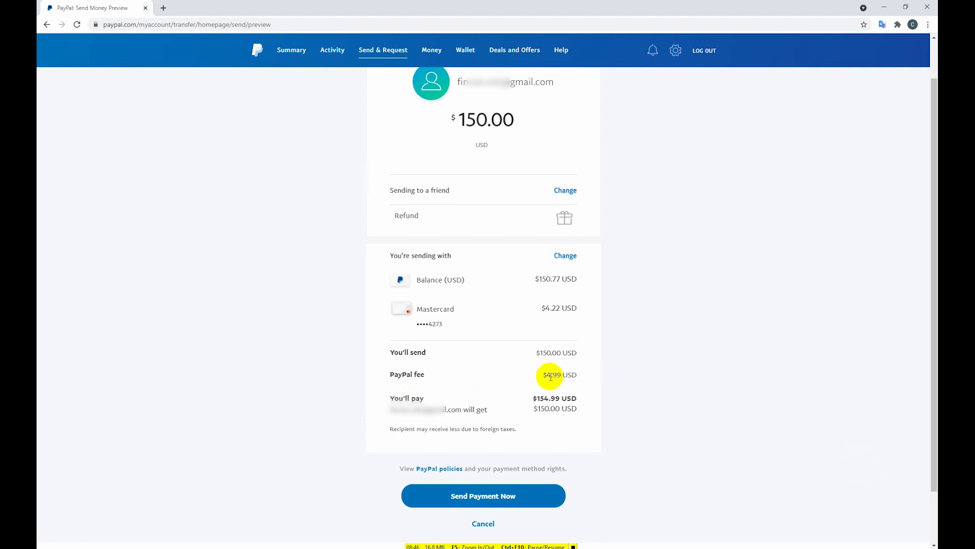
mouse_move(528, 389)
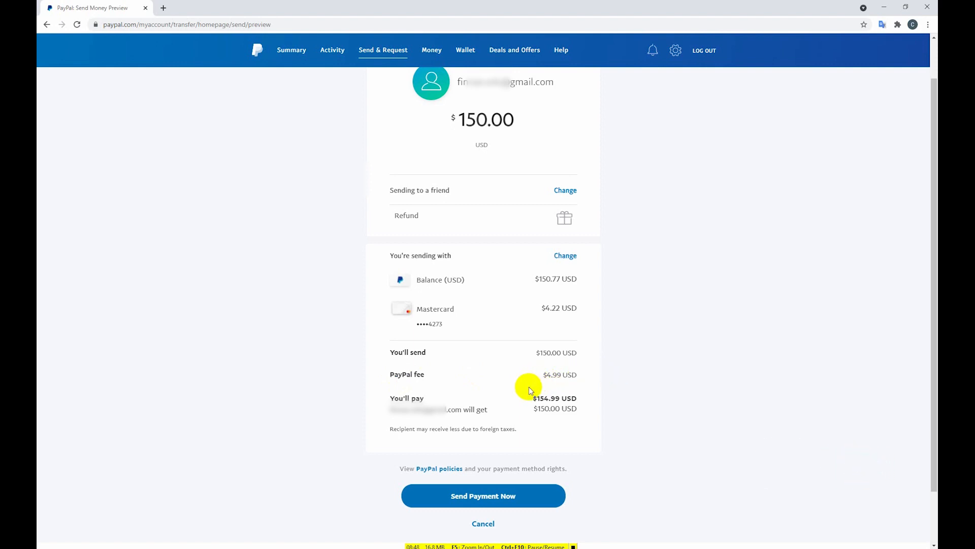
mouse_move(484, 400)
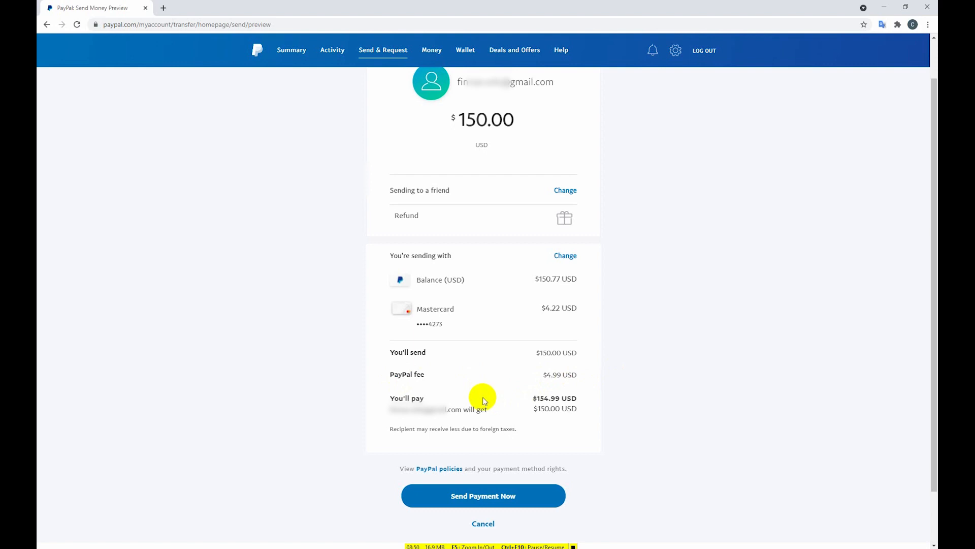
mouse_move(463, 378)
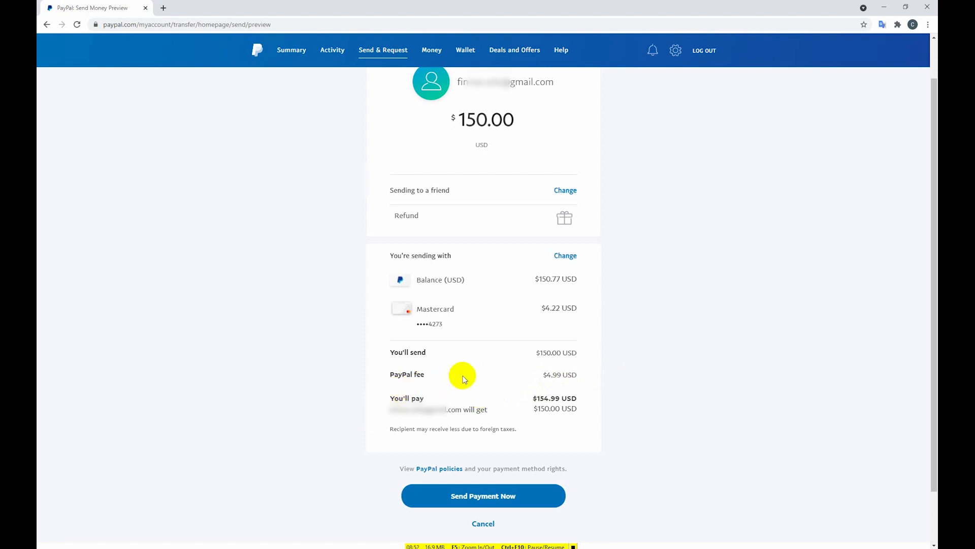
mouse_move(482, 135)
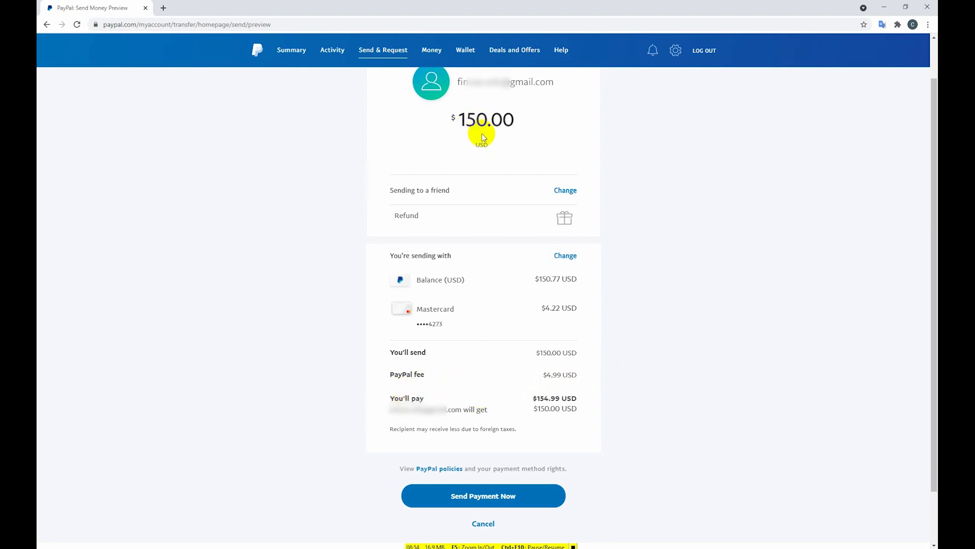
mouse_move(556, 381)
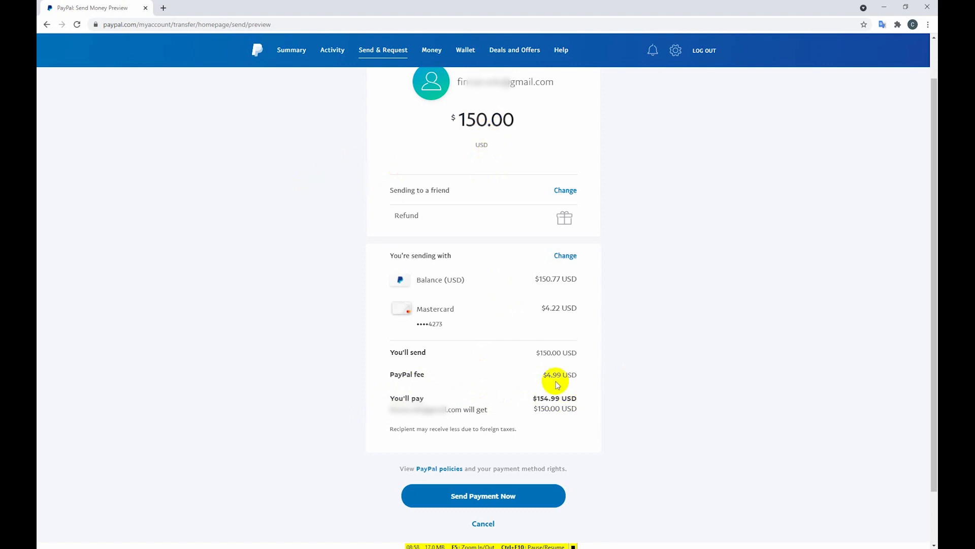
mouse_move(484, 124)
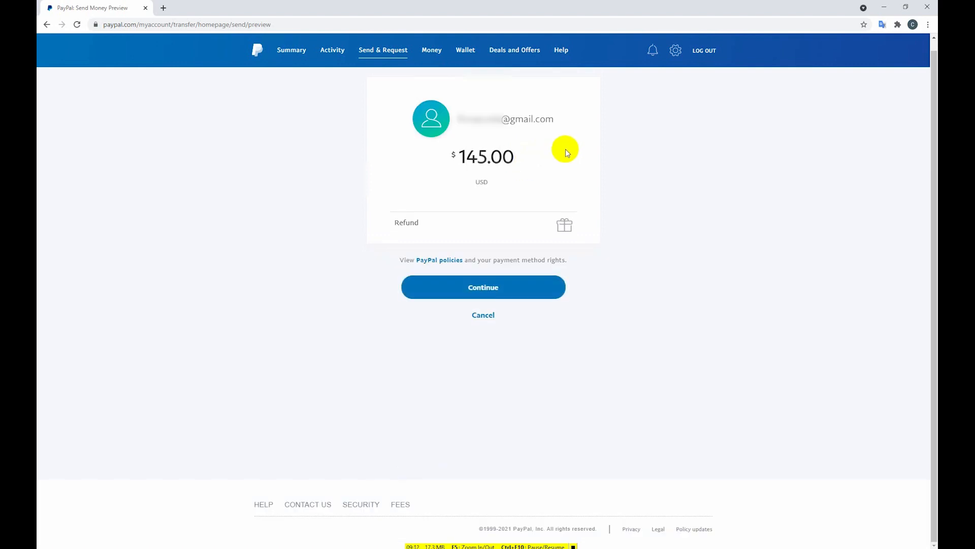
mouse_move(564, 225)
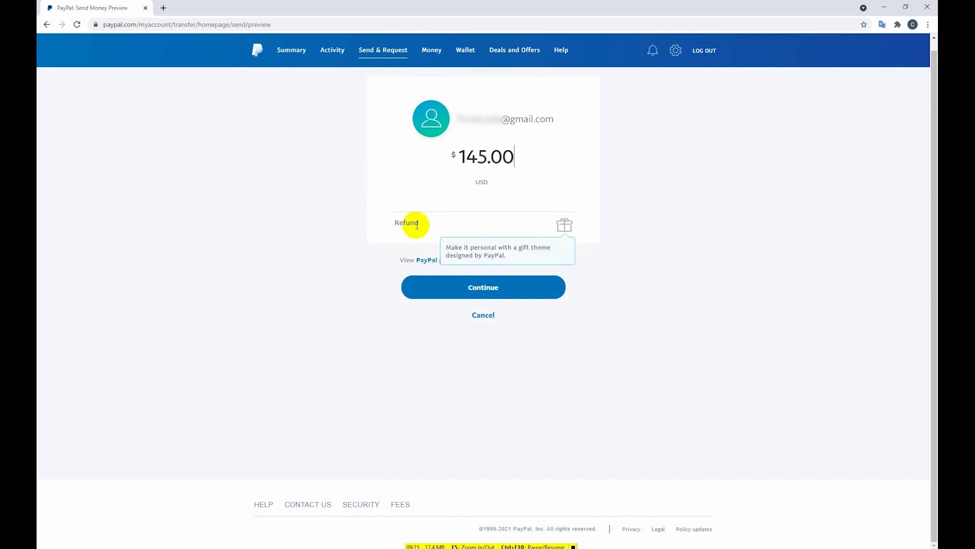
Step: Send the $145.00 payment, $149.99 total with the $4.99 fee, from balance
left_click(482, 287)
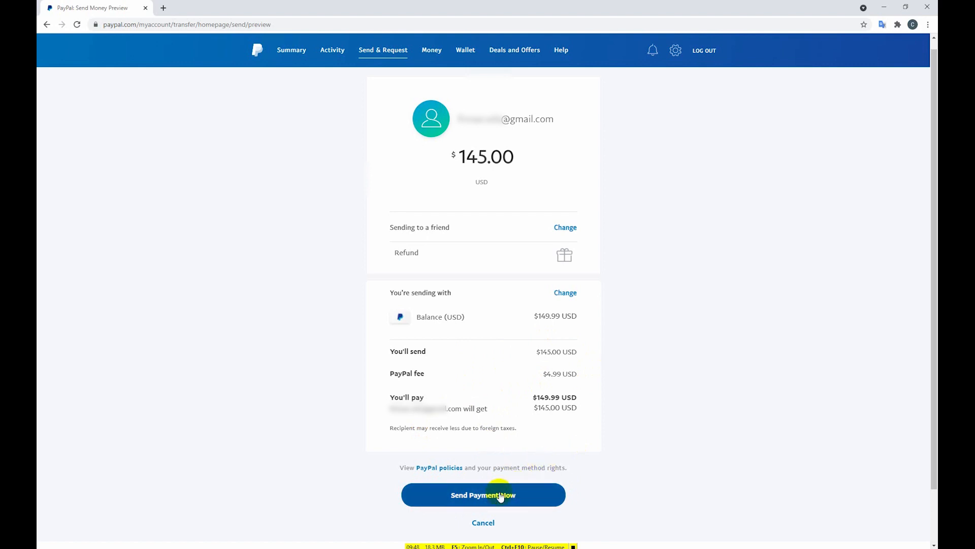
left_click(483, 495)
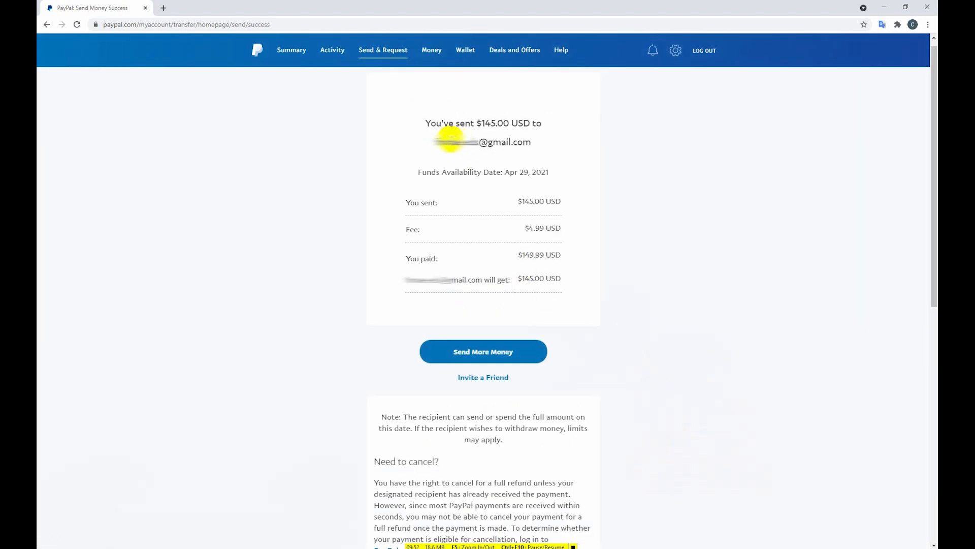
mouse_move(484, 134)
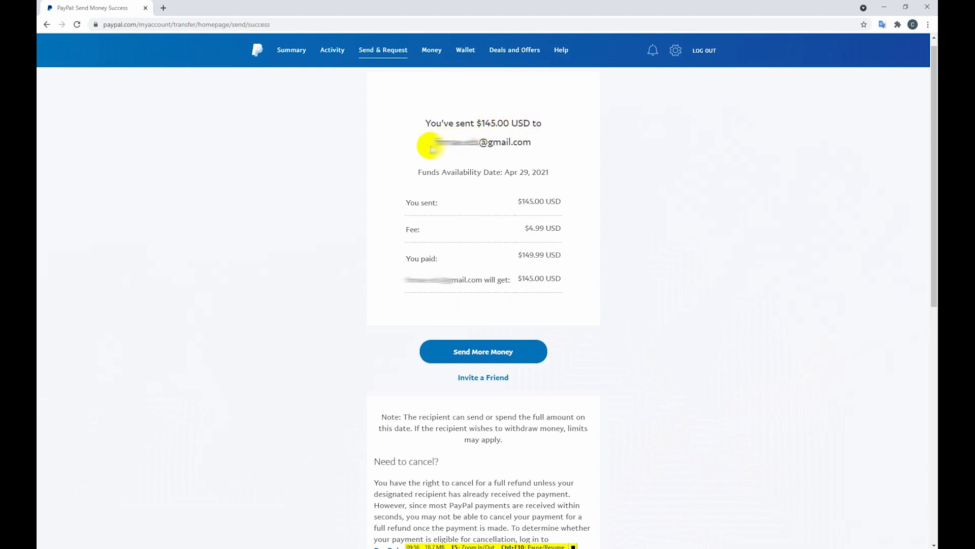
mouse_move(567, 133)
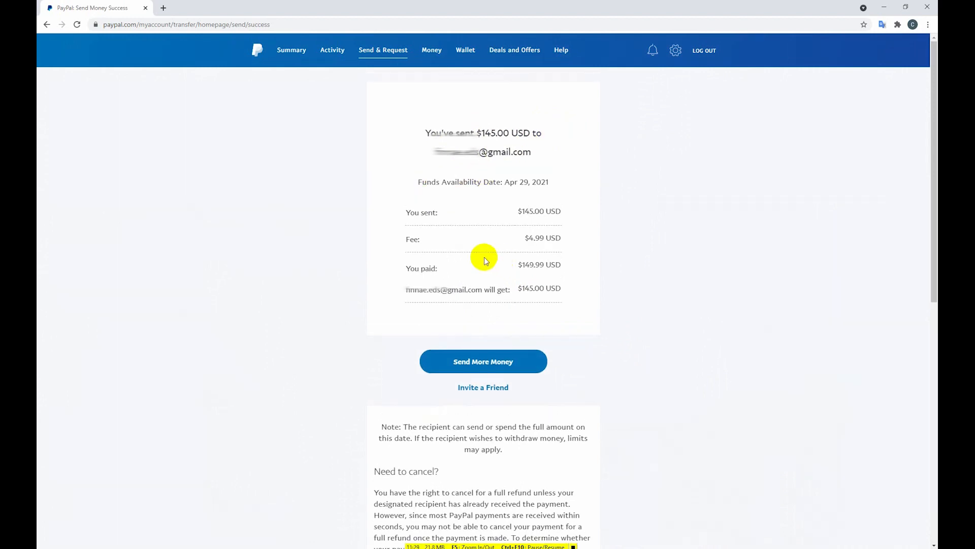
Step: Return to the account Summary, now showing a $0.78 balance
left_click(291, 50)
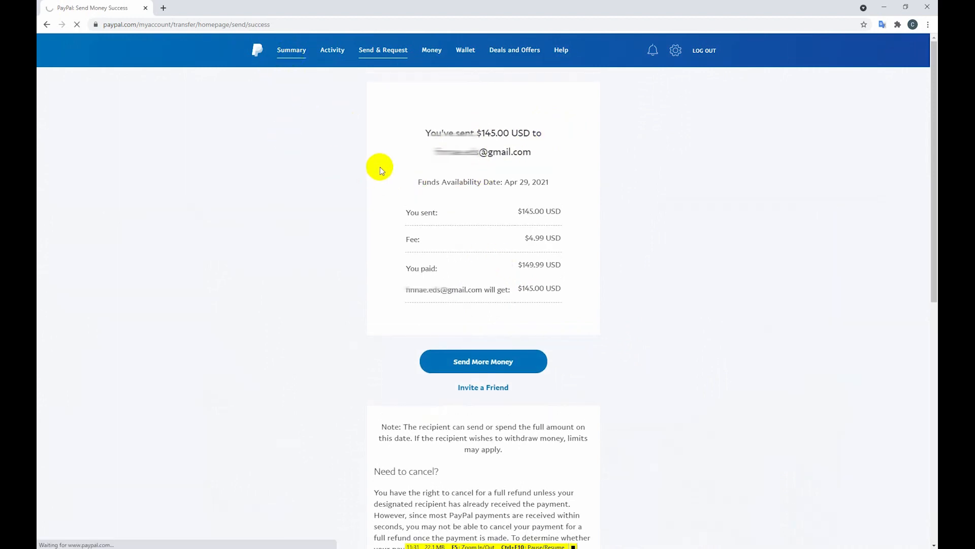
left_click(292, 50)
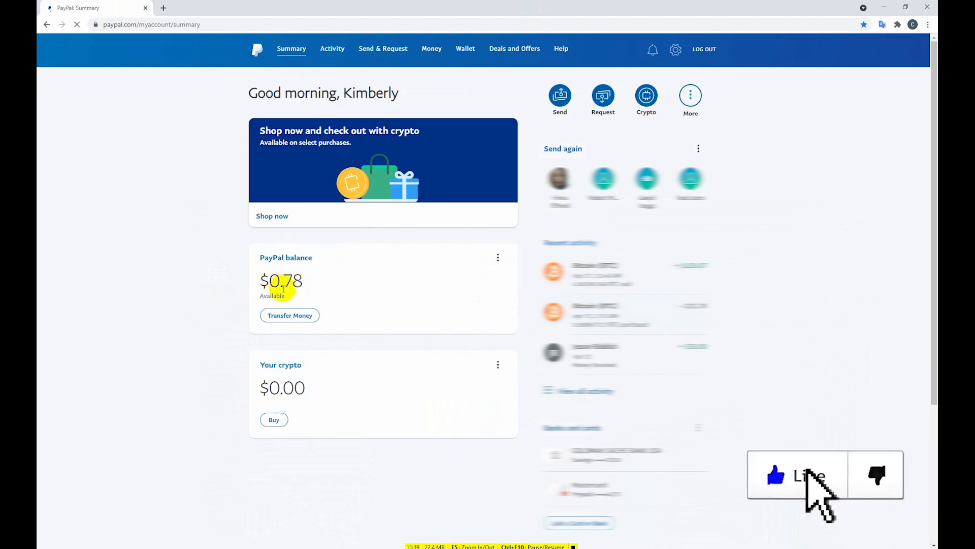
mouse_move(836, 260)
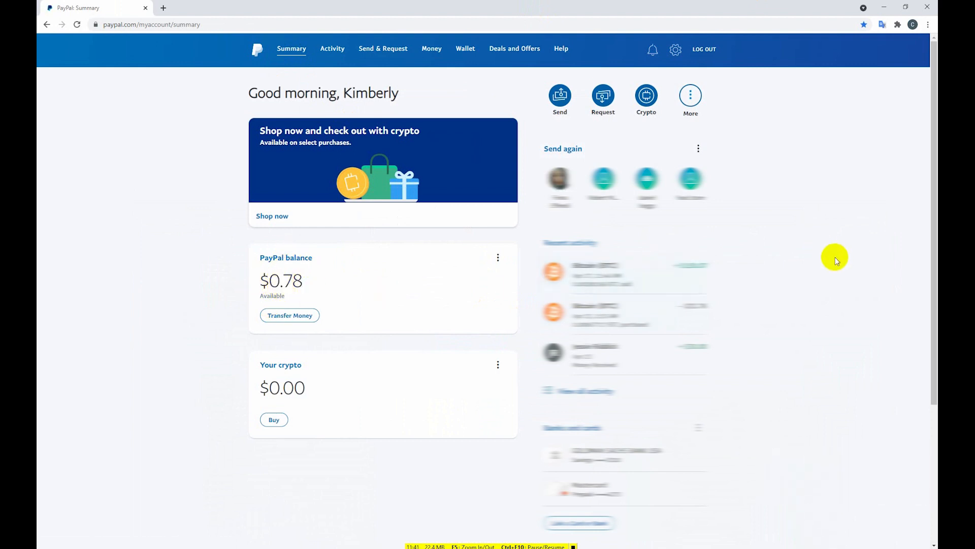
mouse_move(796, 260)
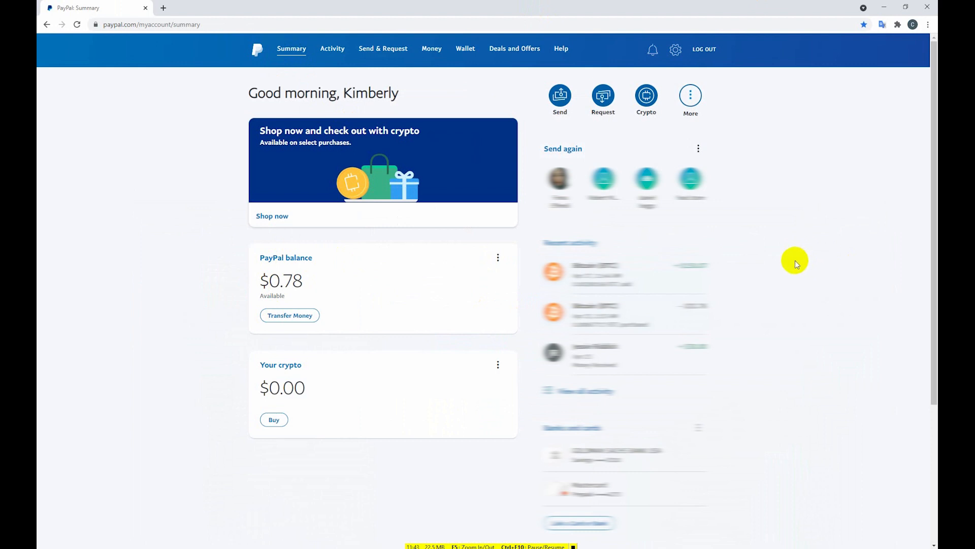
mouse_move(452, 448)
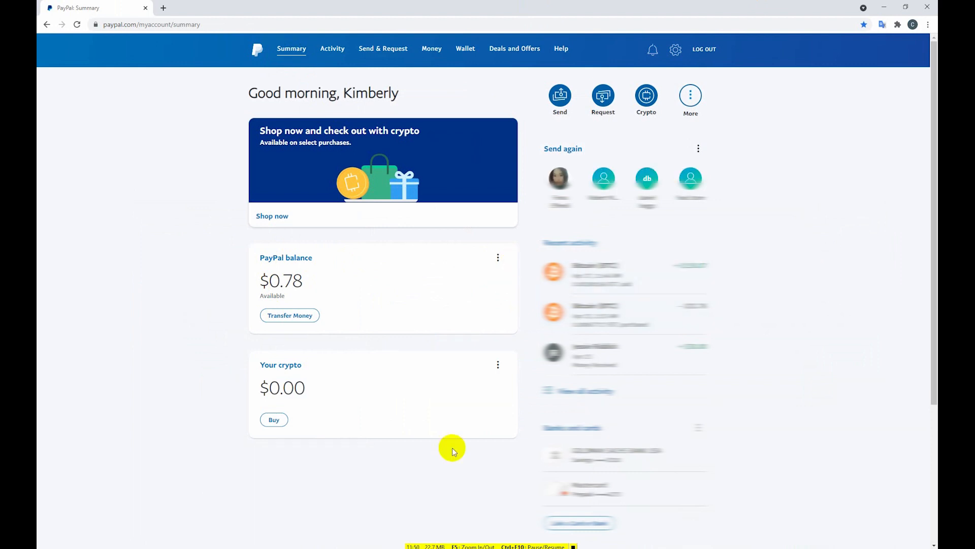
mouse_move(470, 440)
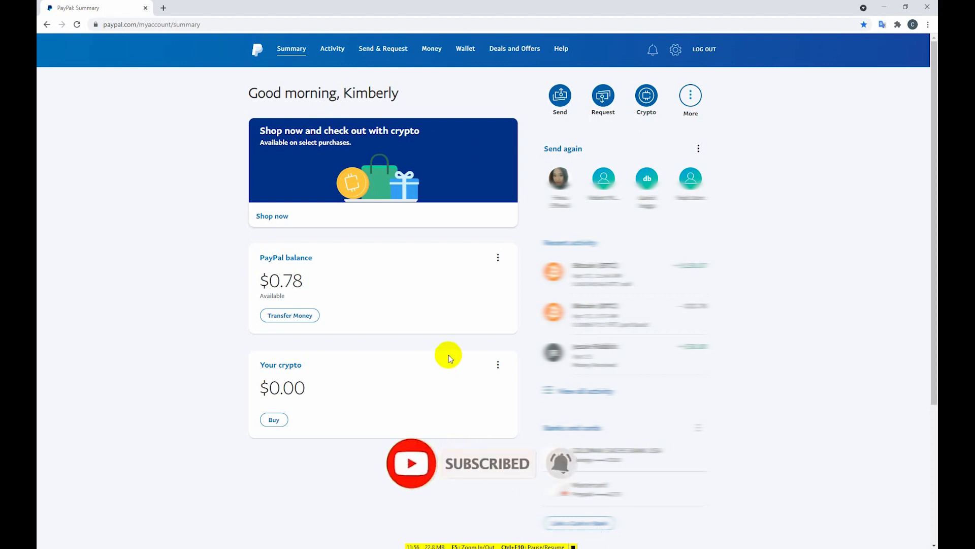
mouse_move(438, 384)
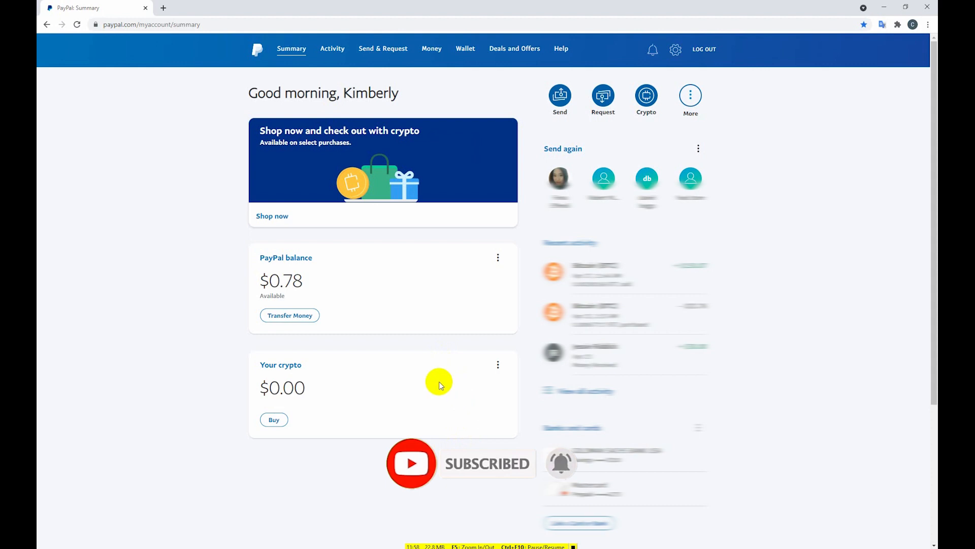